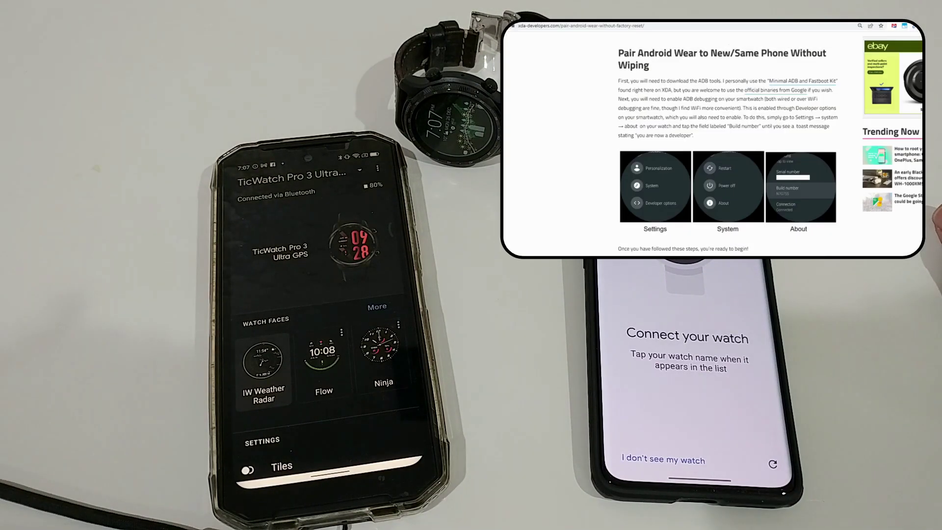
Confirm unpairing and factory resetting the watch from the old phone's Advanced settings.
scroll("down", 3)
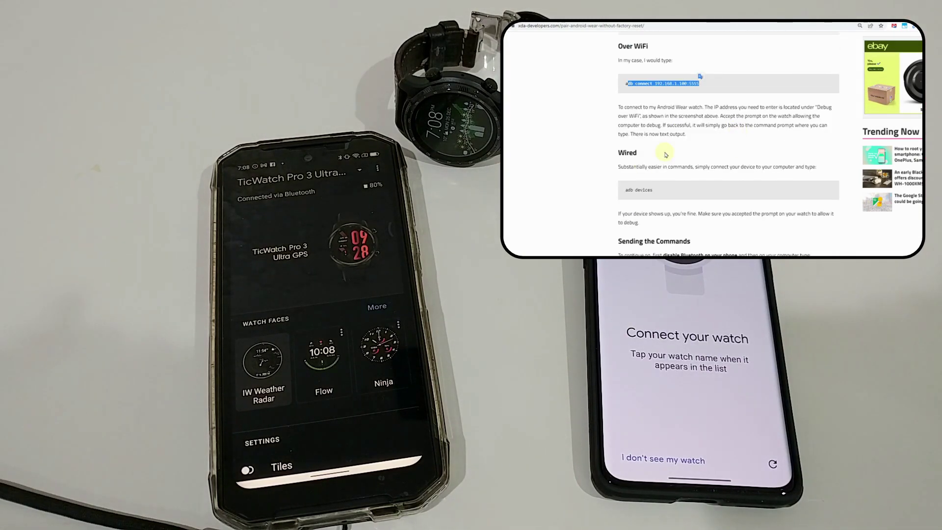
scroll("down", 3)
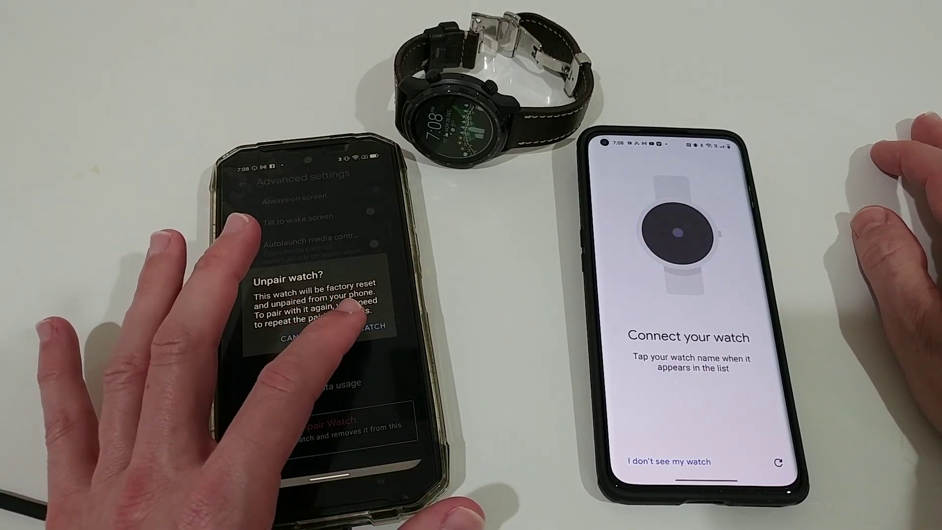
left_click(374, 338)
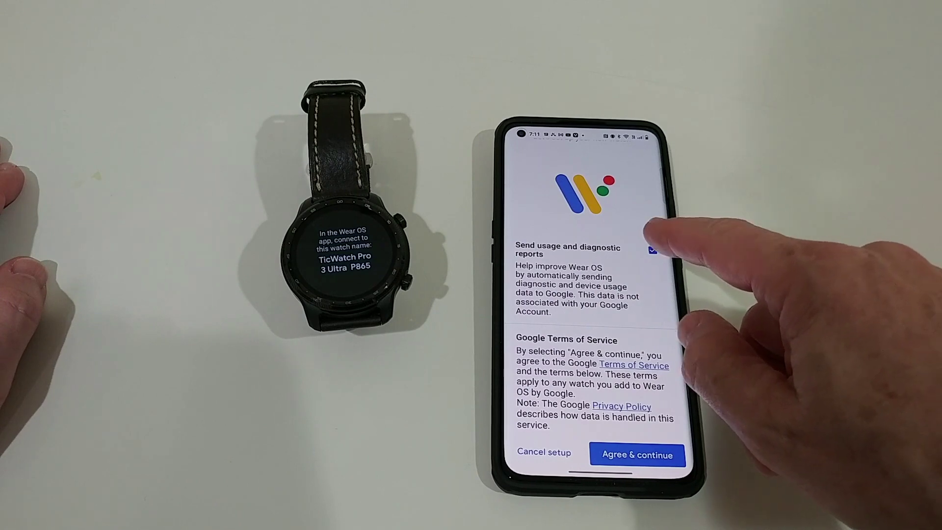
Decline usage and diagnostic reports, agree to the terms, and choose TicWatch Pro 3 Ultra P865.
left_click(652, 250)
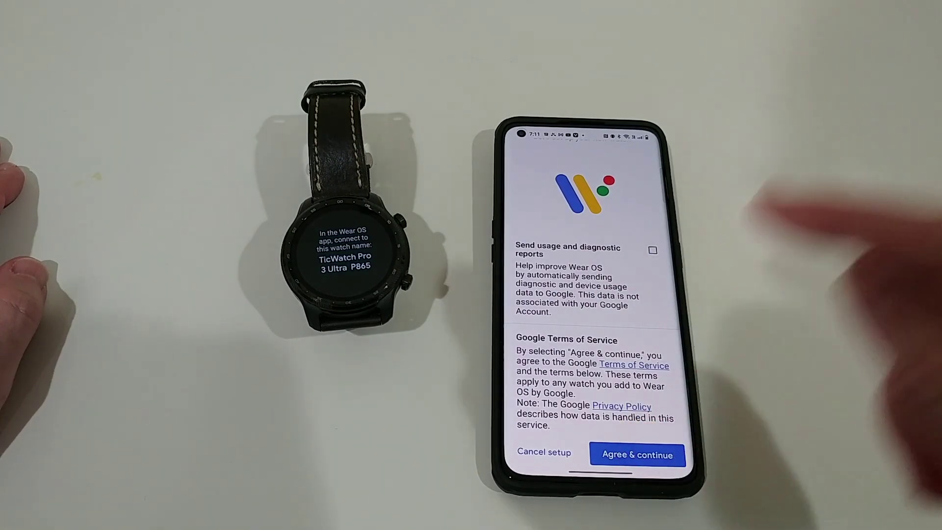
left_click(637, 455)
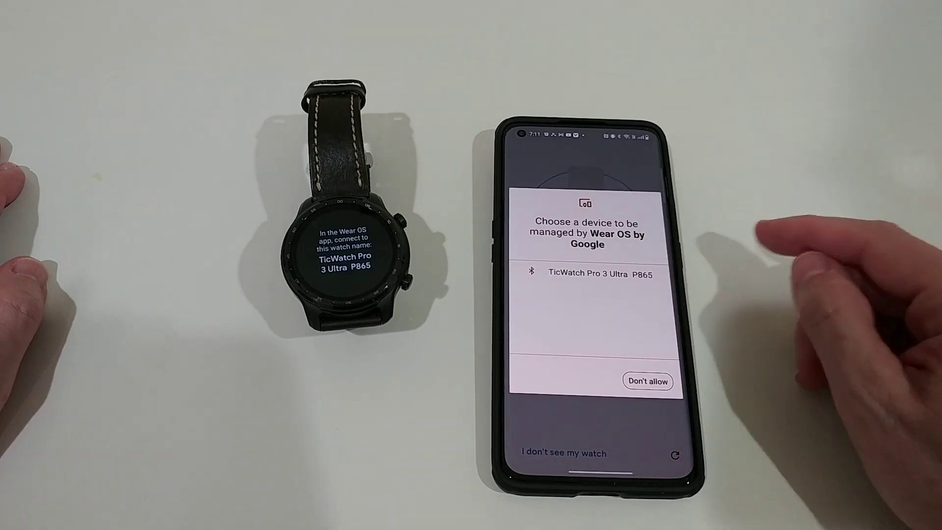
left_click(592, 275)
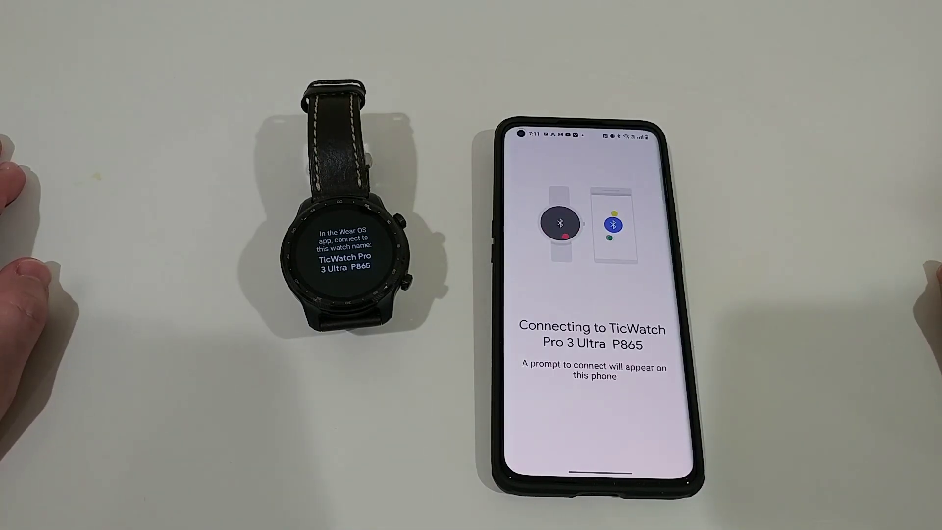